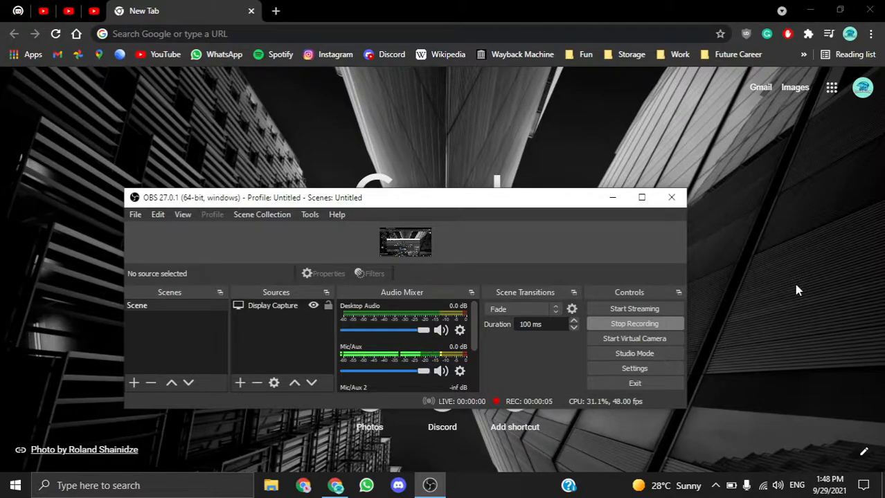
mouse_move(811, 180)
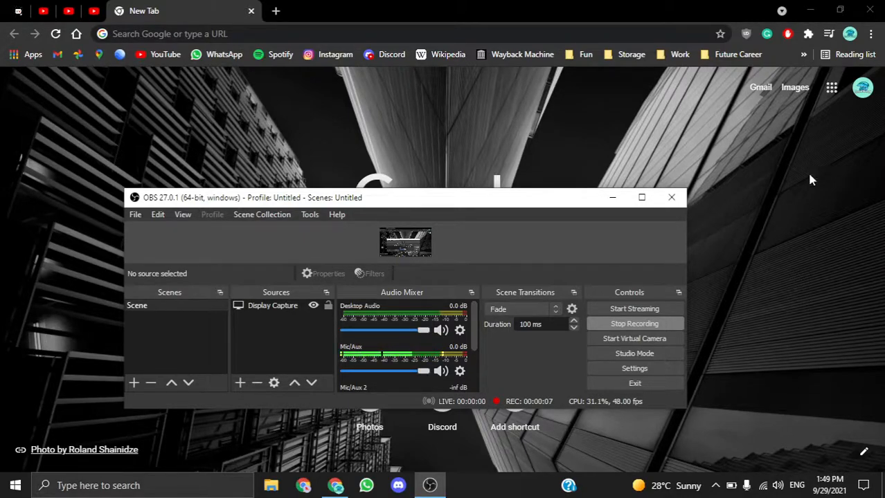
mouse_move(815, 74)
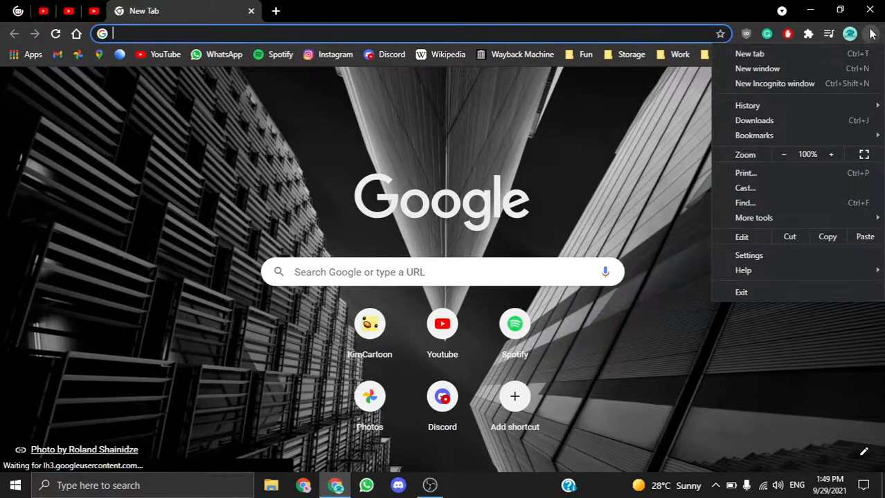
mouse_move(742, 270)
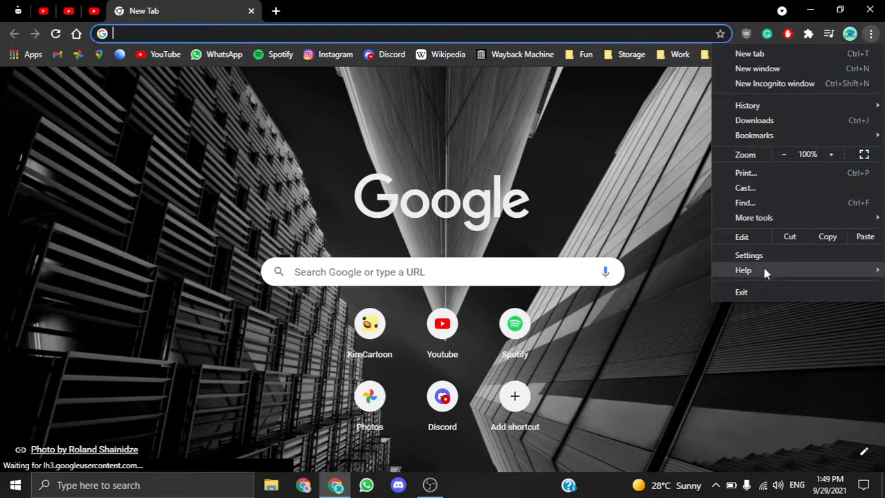
Choose Help > About Google Chrome from Chrome's menu to check the browser version.
left_click(742, 271)
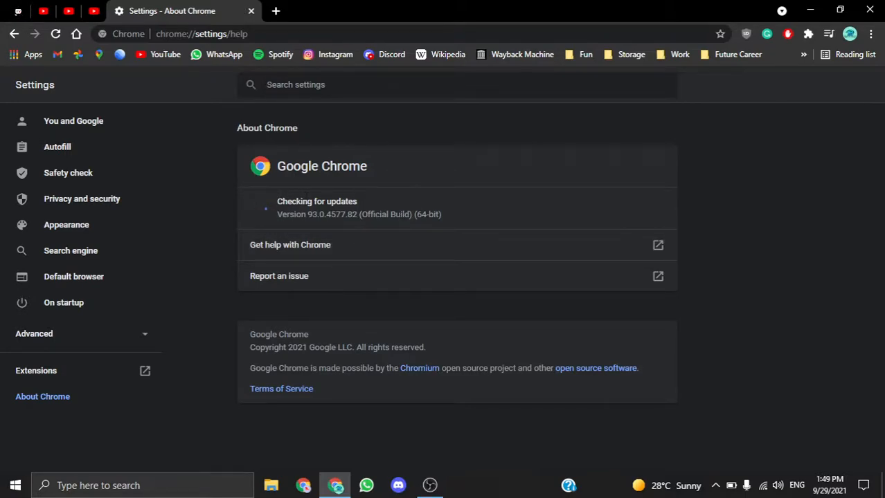
Let Chrome 93.0.4577.82 start downloading its update, then restore OBS Studio.
double_click(325, 214)
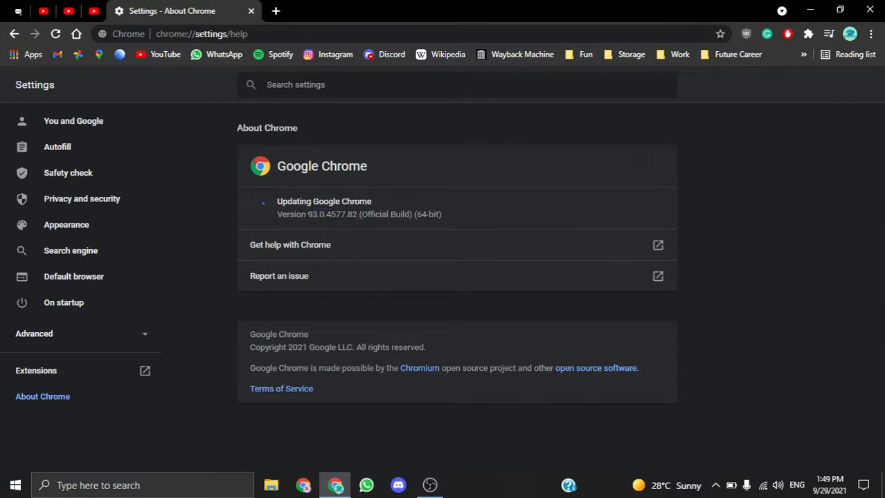
mouse_move(517, 380)
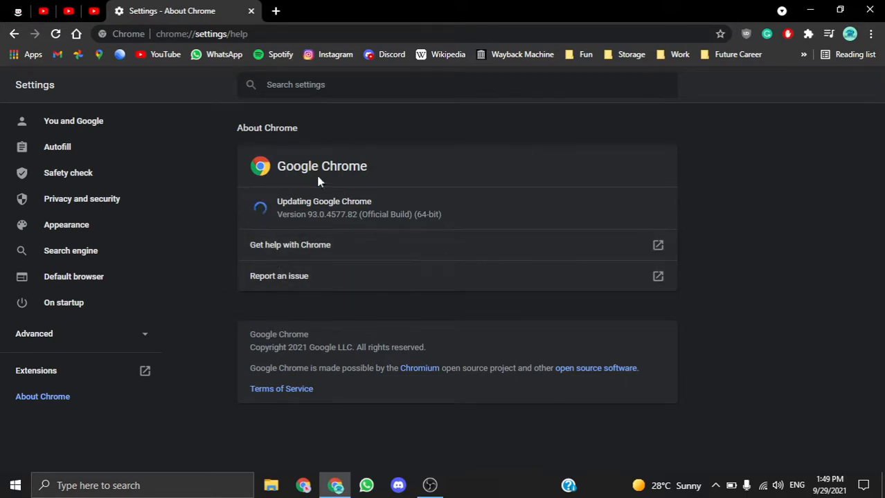
mouse_move(193, 270)
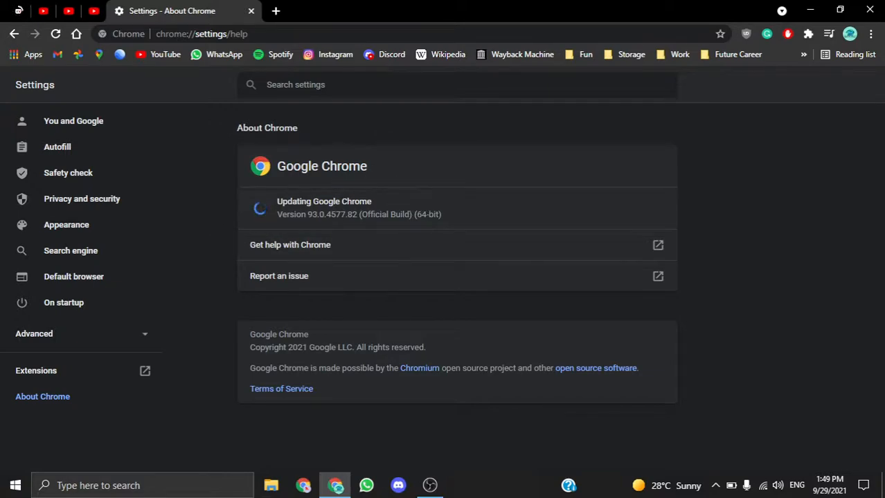
left_click(429, 485)
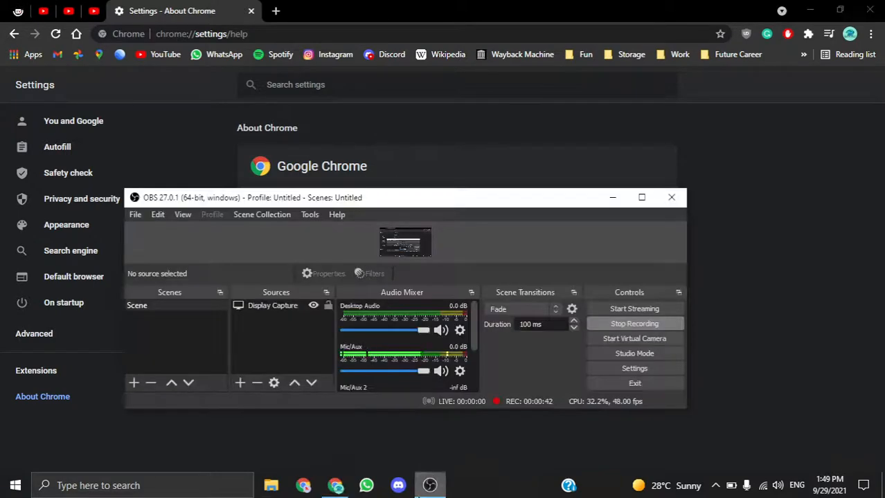